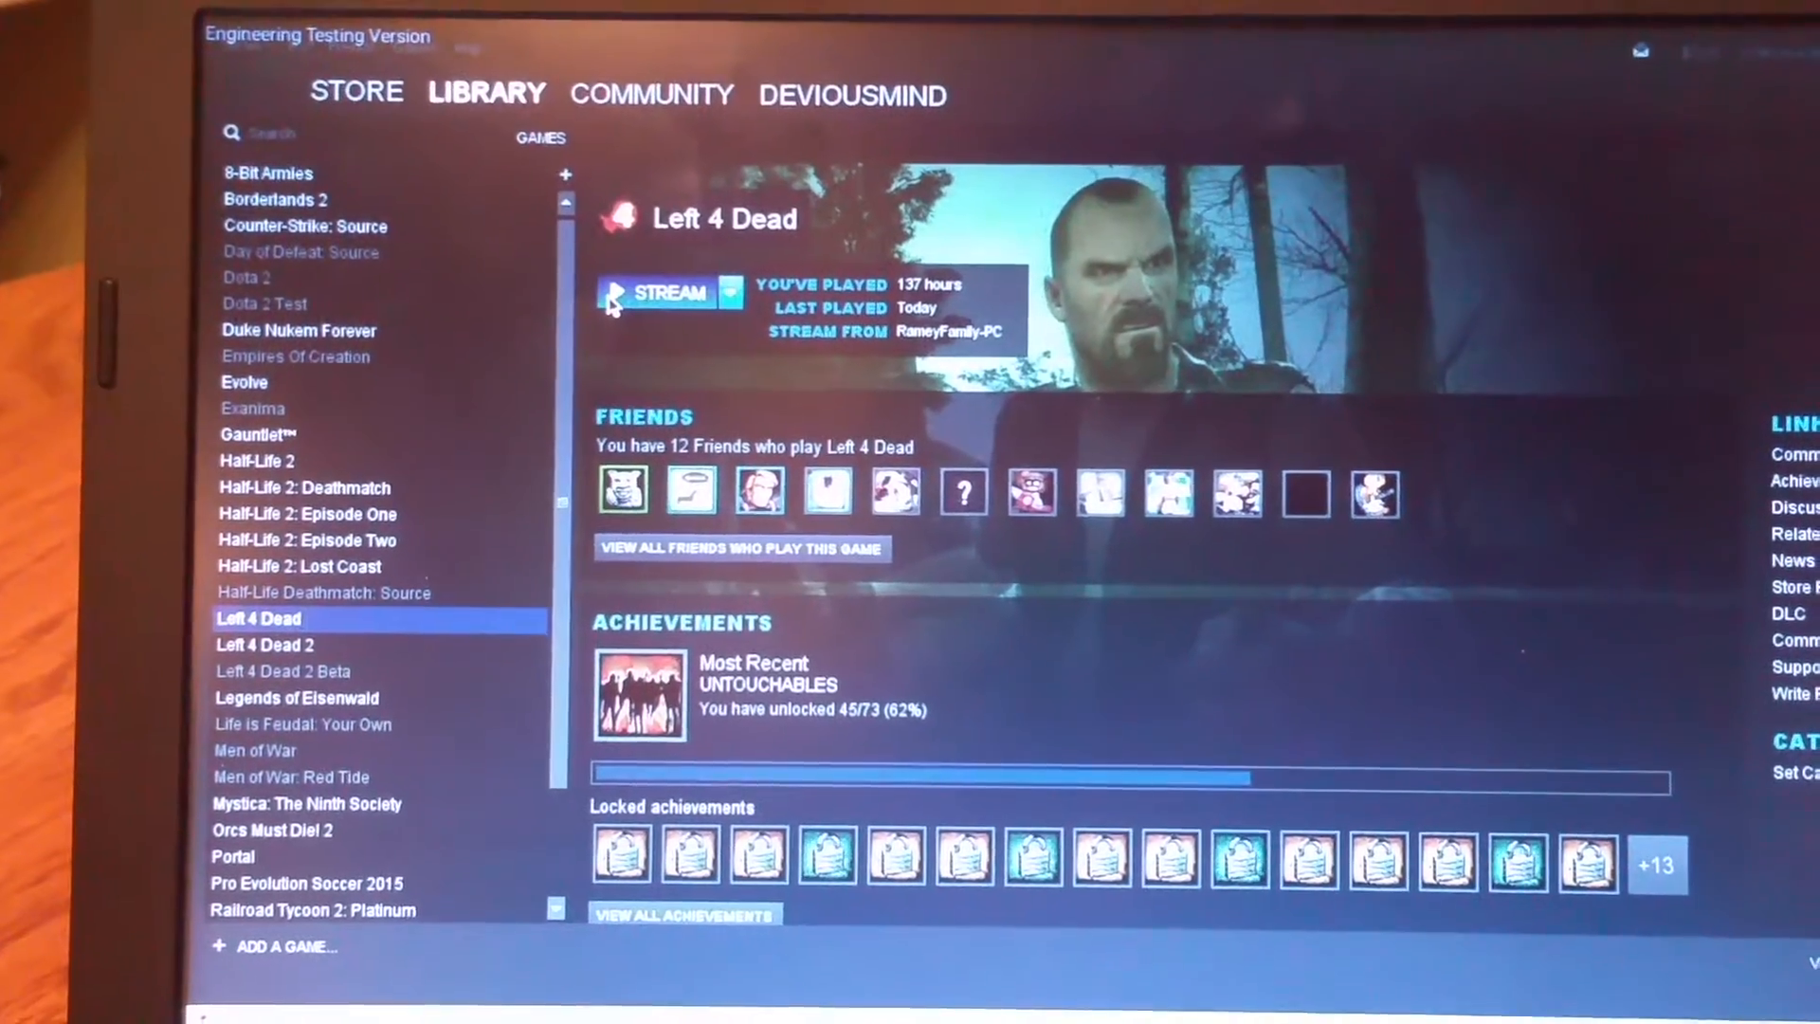
Launch Left 4 Dead from the Steam library so its main menu appears
click(660, 292)
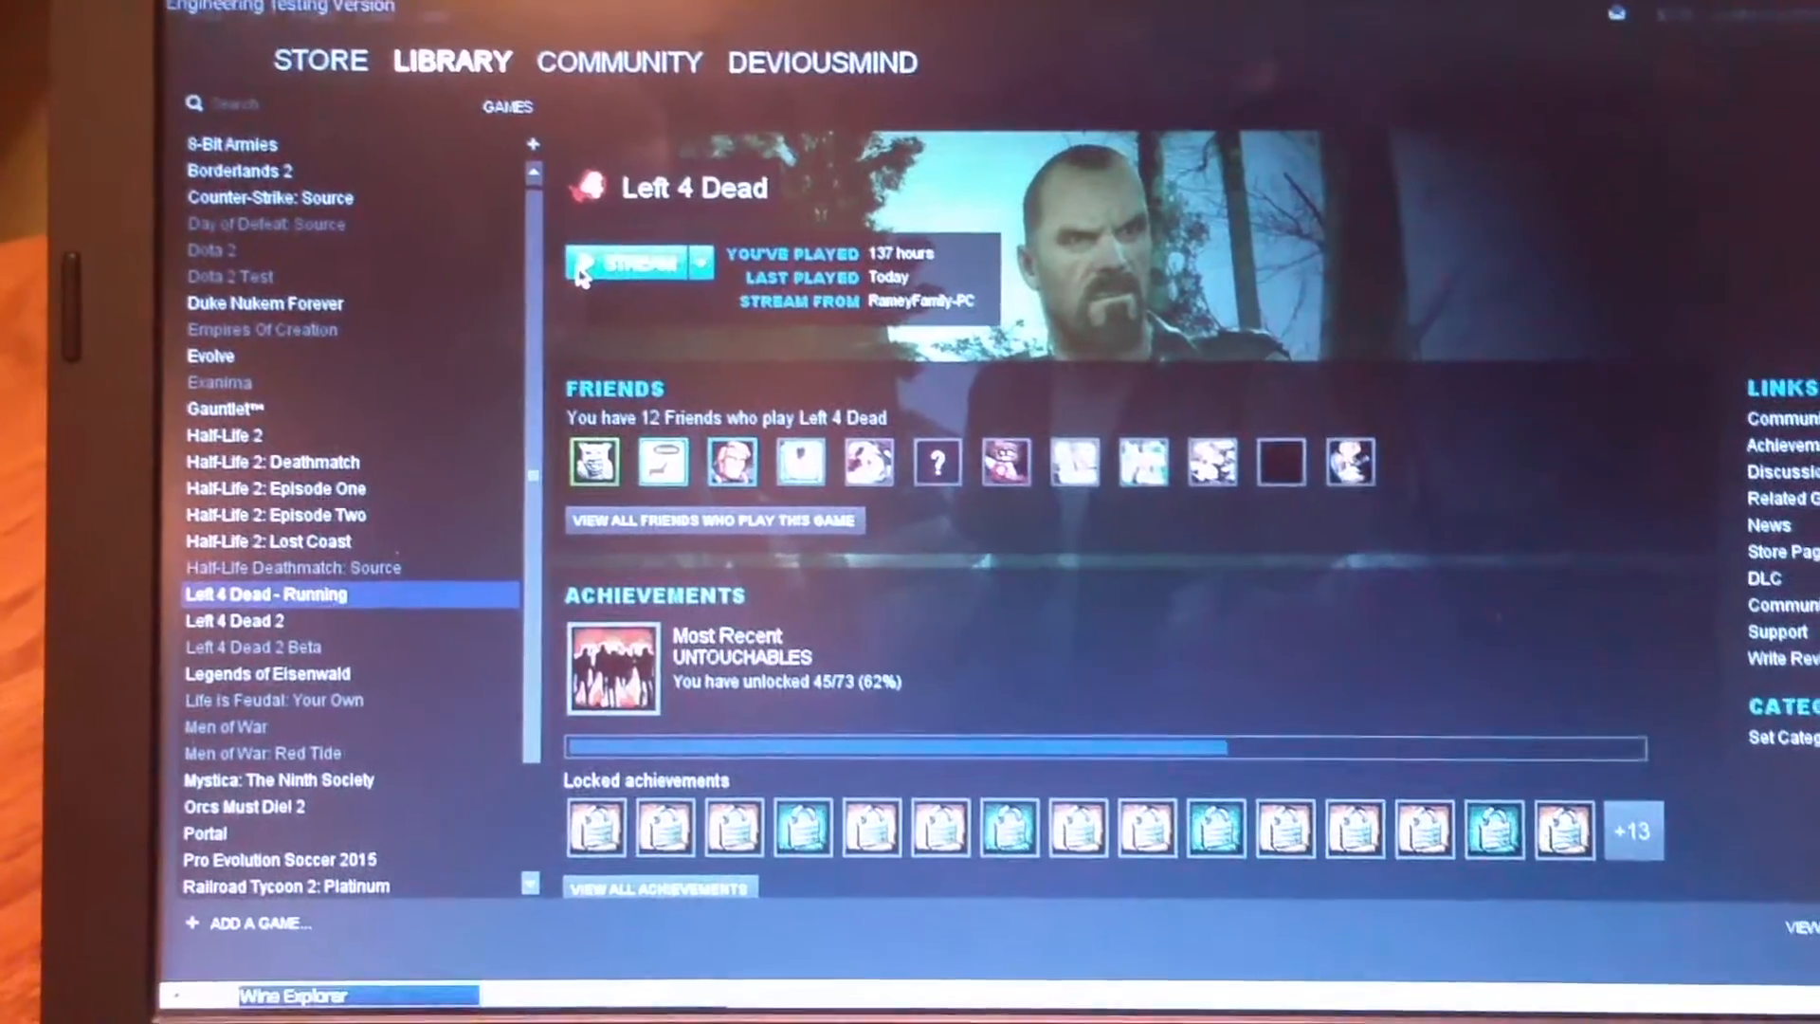
click(637, 265)
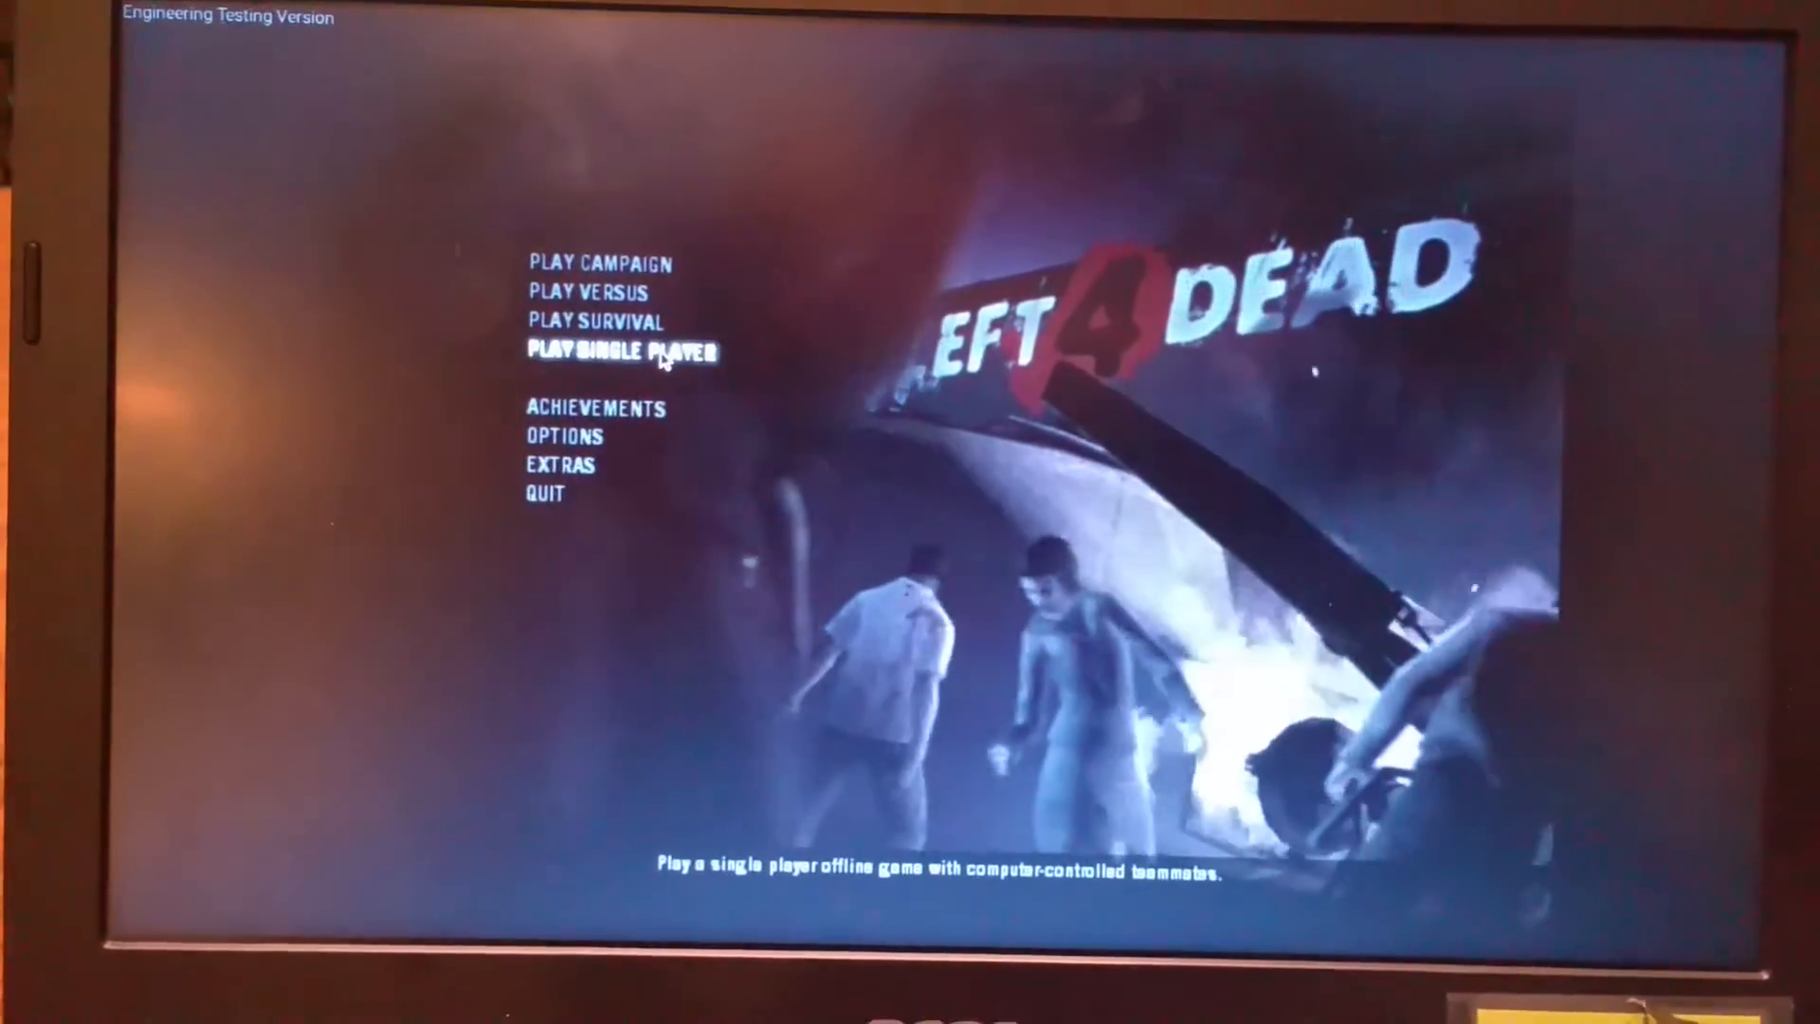
Start a single-player No Mercy game on Normal from chapter 1: The Apartments
click(621, 350)
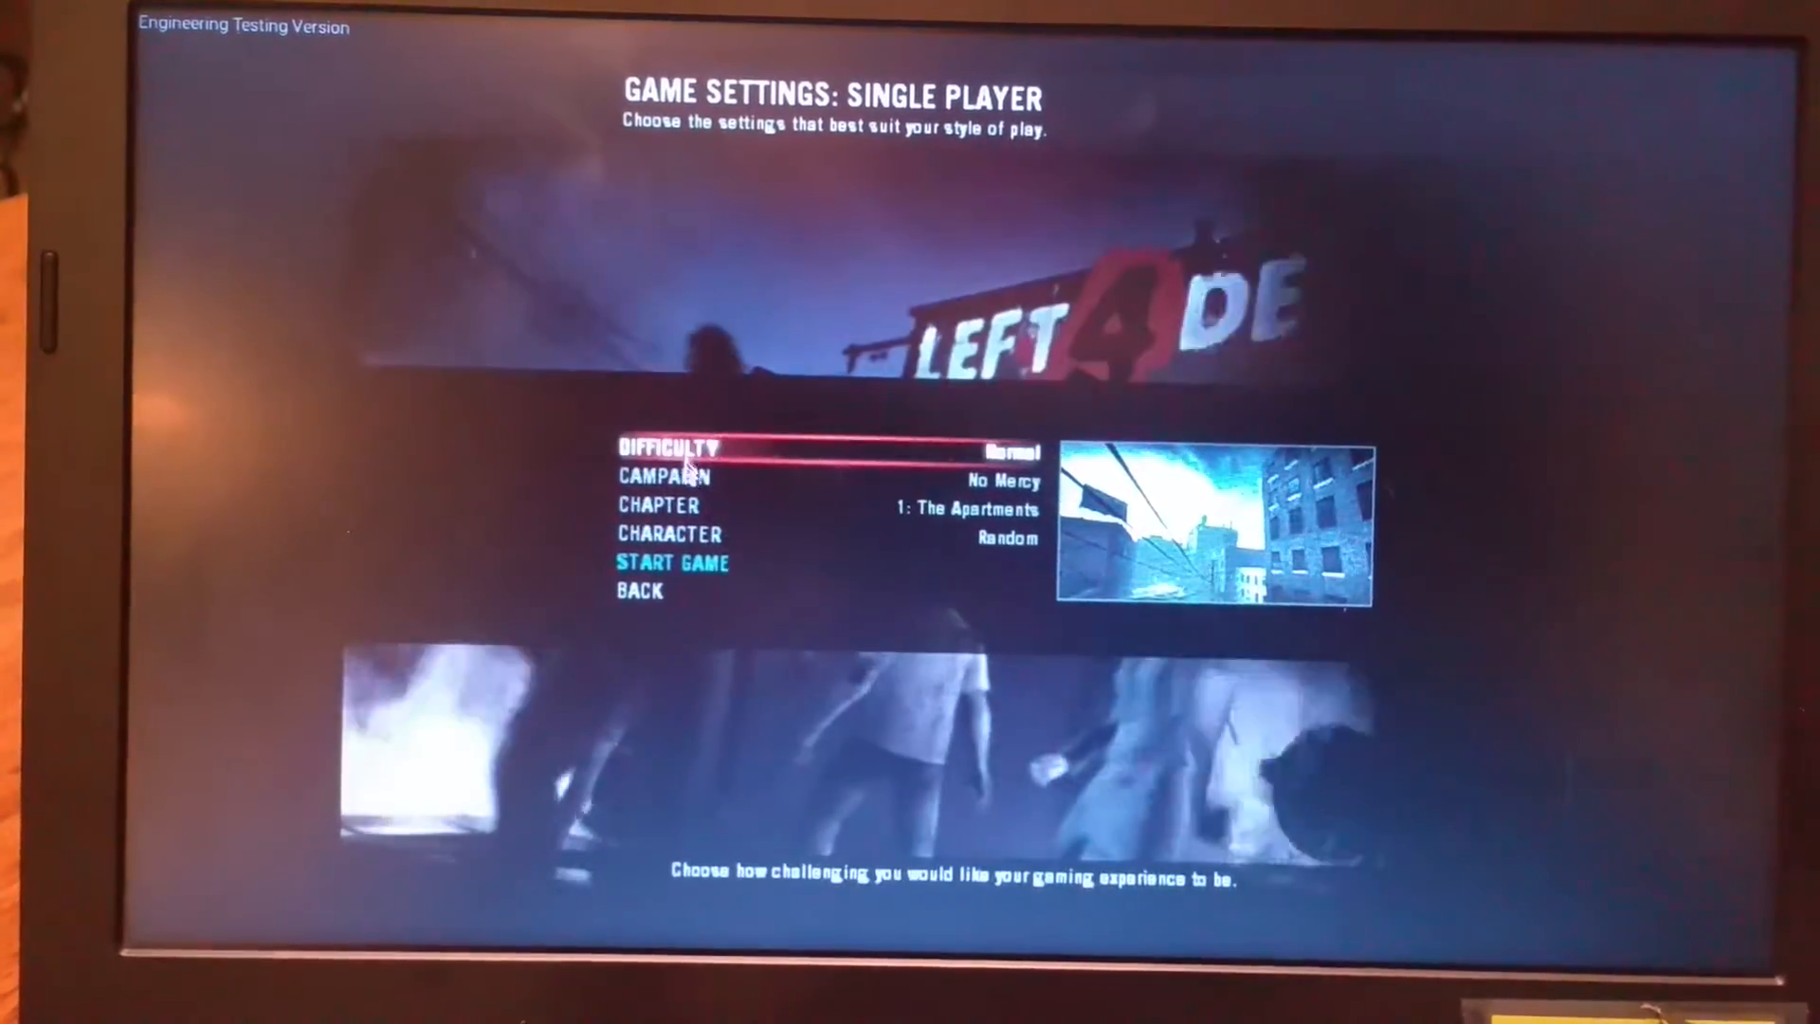
click(671, 561)
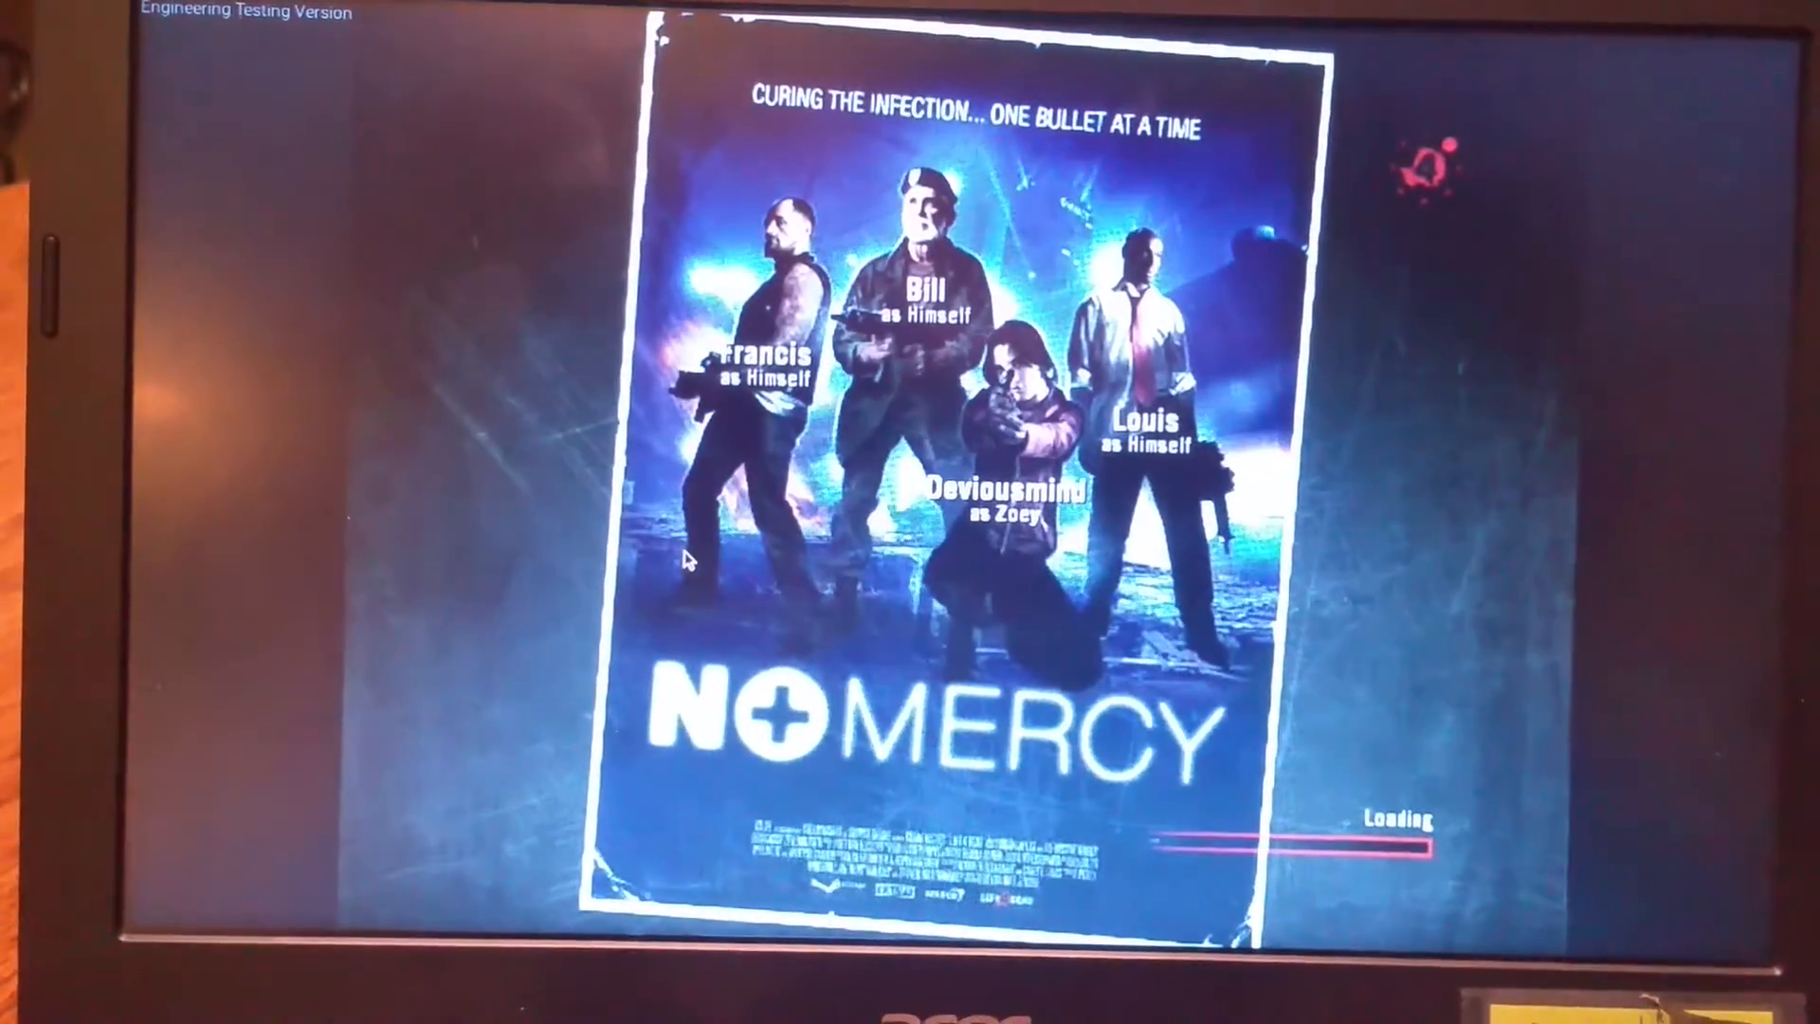